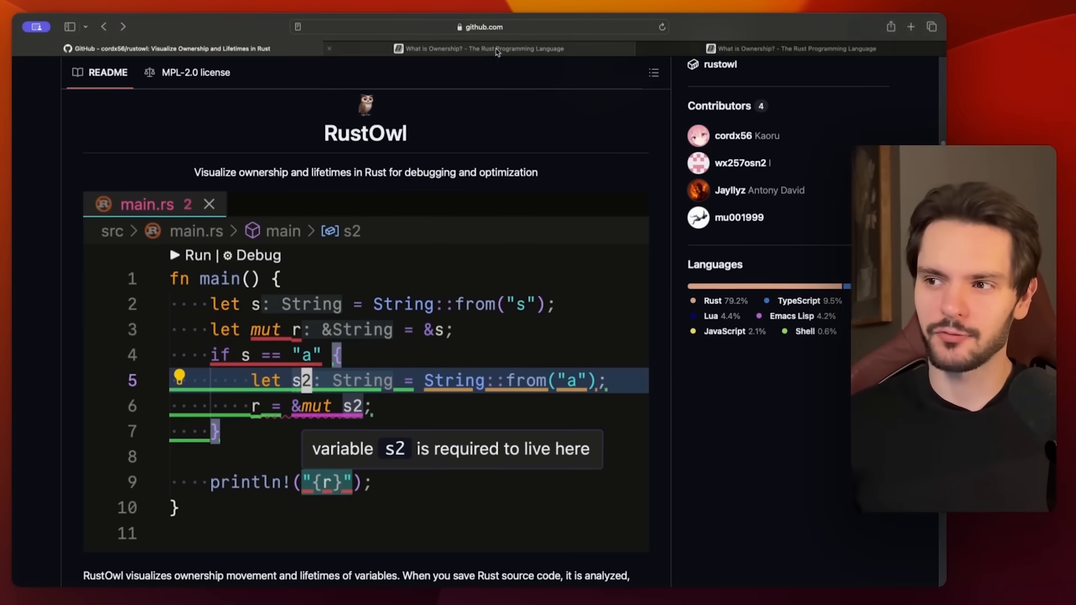
Step: Switch Safari tabs to the Brown University interactive Rust book chapter on ownership
left_click(480, 48)
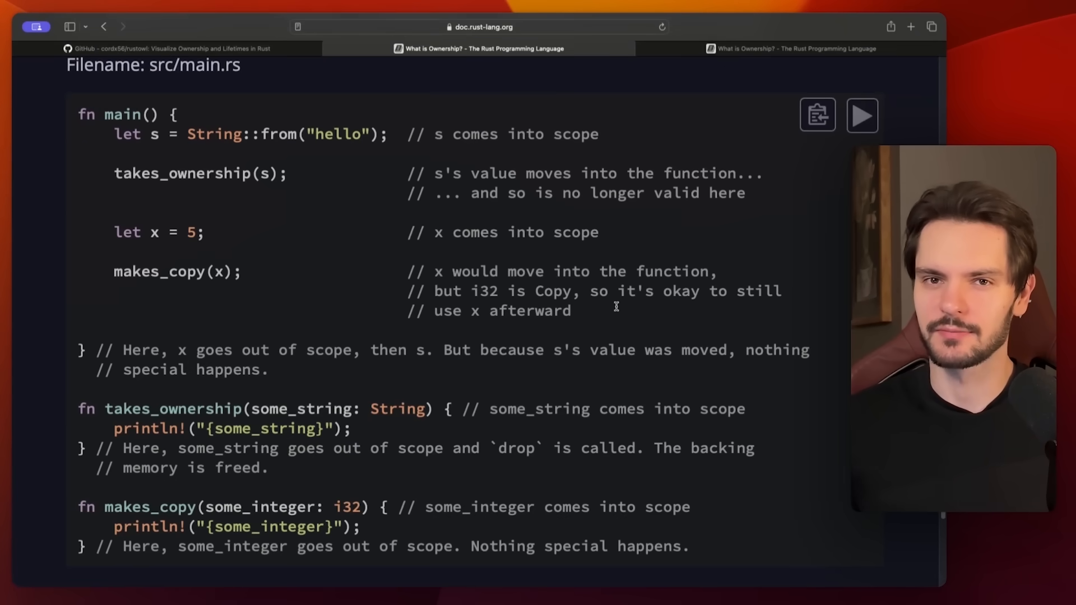
left_click(795, 48)
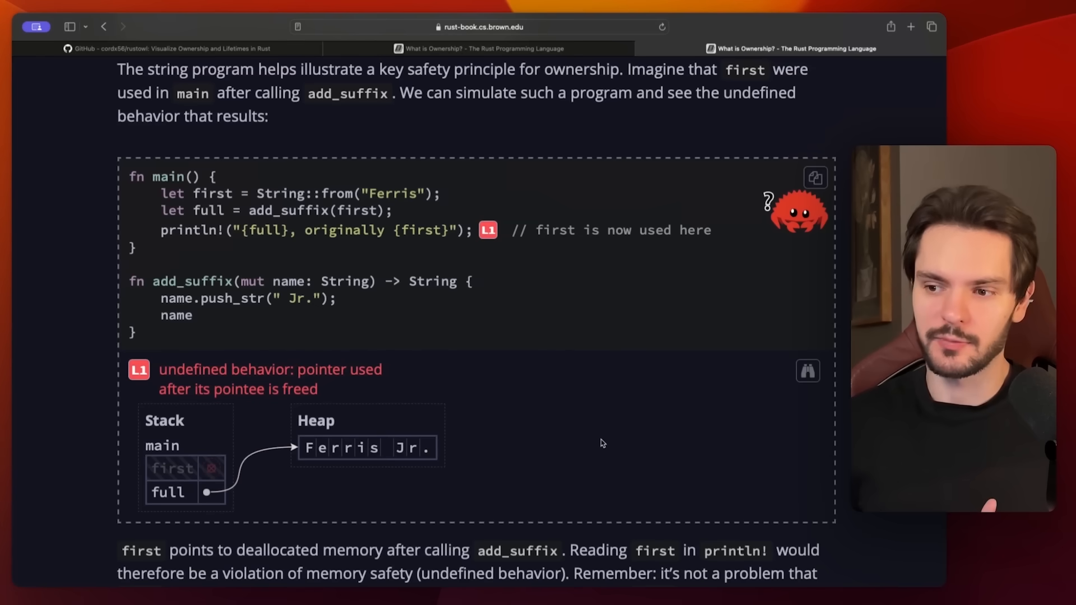
mouse_move(540, 443)
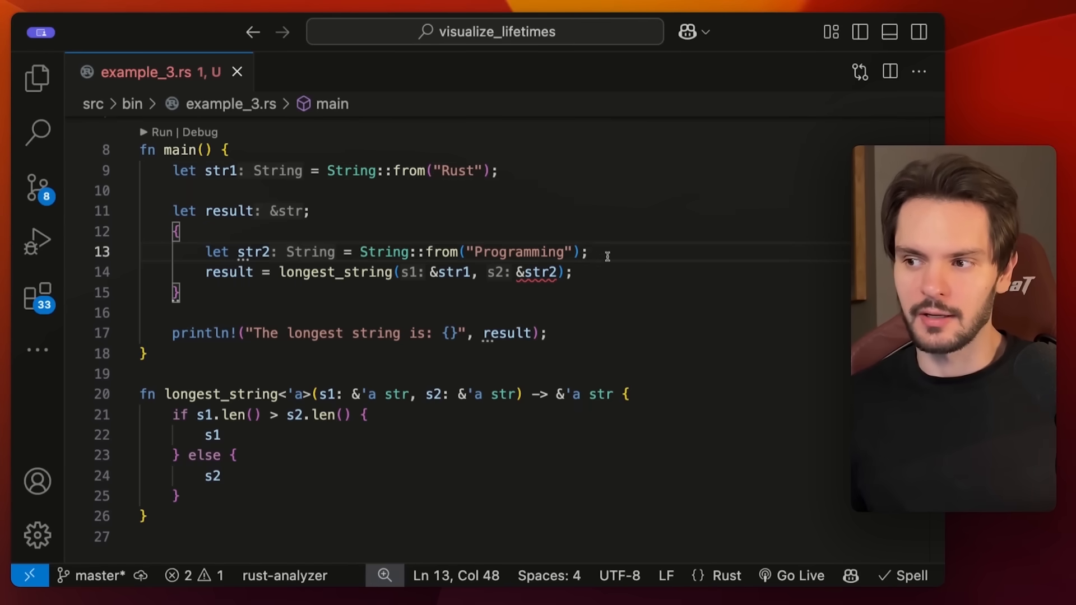
Step: Place the caret in the longest_string function signature in example_3.rs
left_click(575, 272)
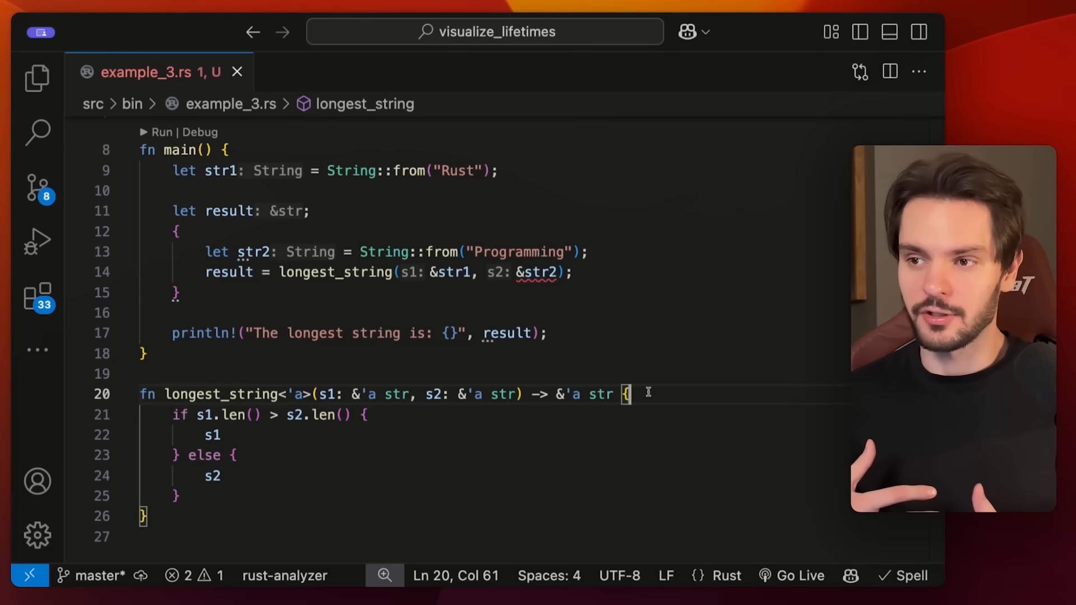
mouse_move(583, 337)
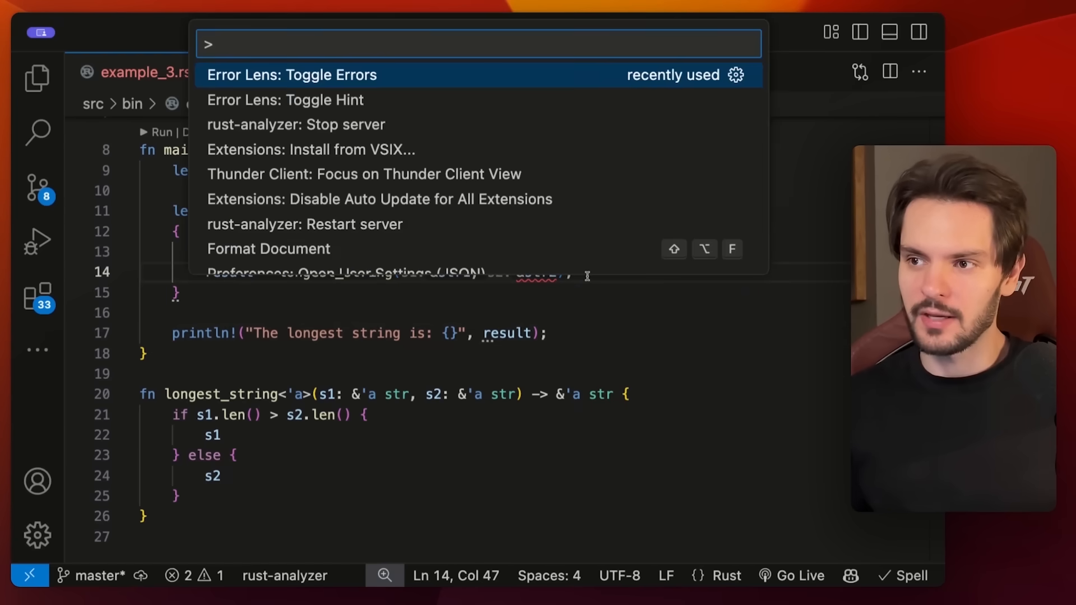
Step: Dismiss the Command Palette so Error Lens shows 'str2 does not live long enough' inline
key("Escape")
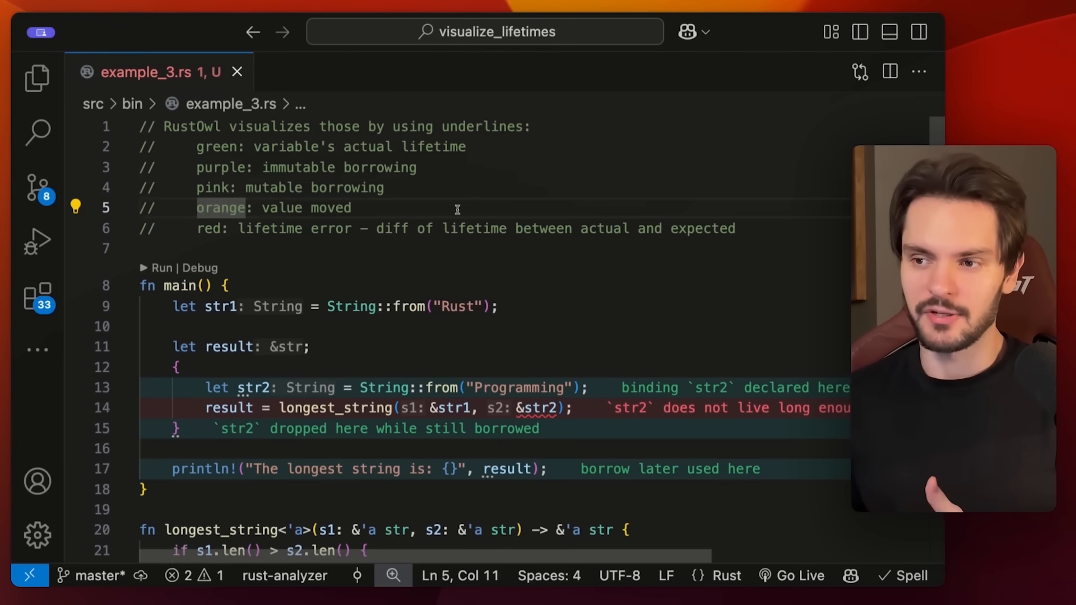
Step: Click in the editor, bringing up state.rs with AppState's set_result function
left_click(198, 228)
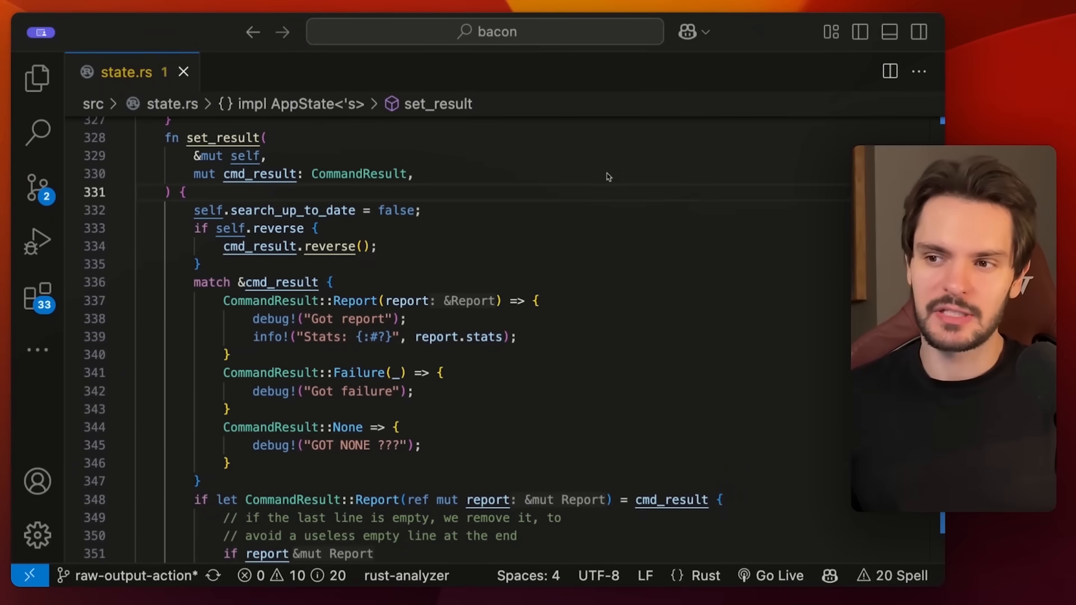
mouse_move(545, 214)
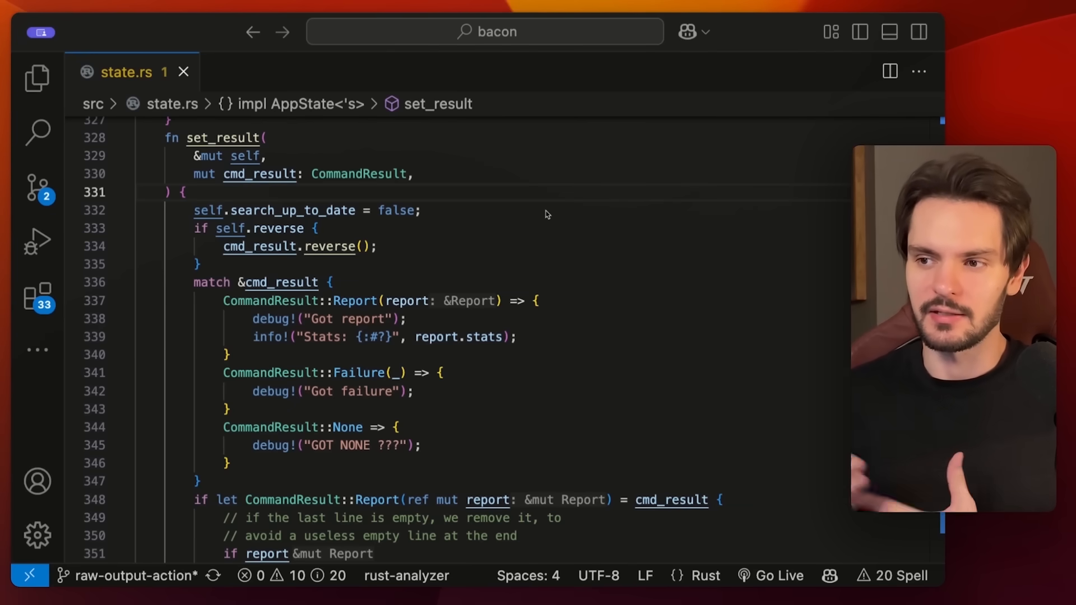
Step: Scroll down through set_result to view RustOwl's underlines for cmd_result
scroll("down", 3)
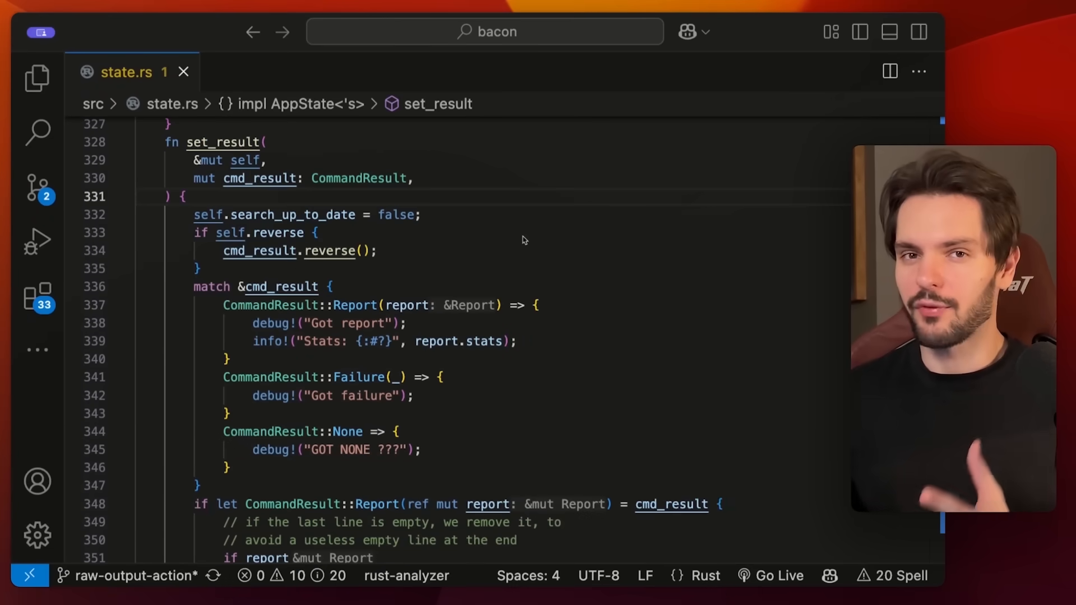
mouse_move(508, 203)
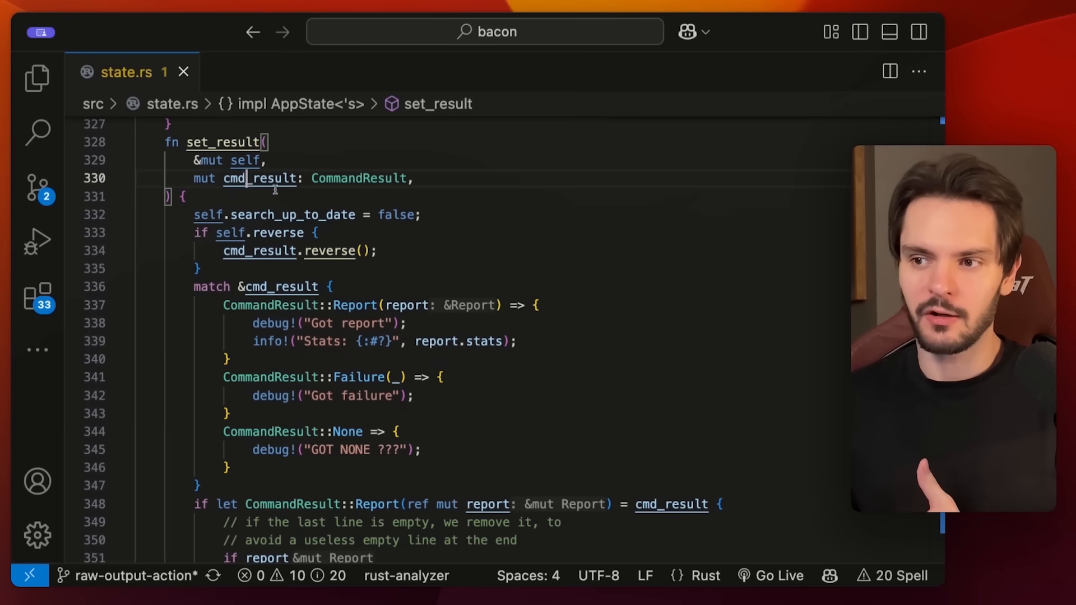
scroll("down", 3)
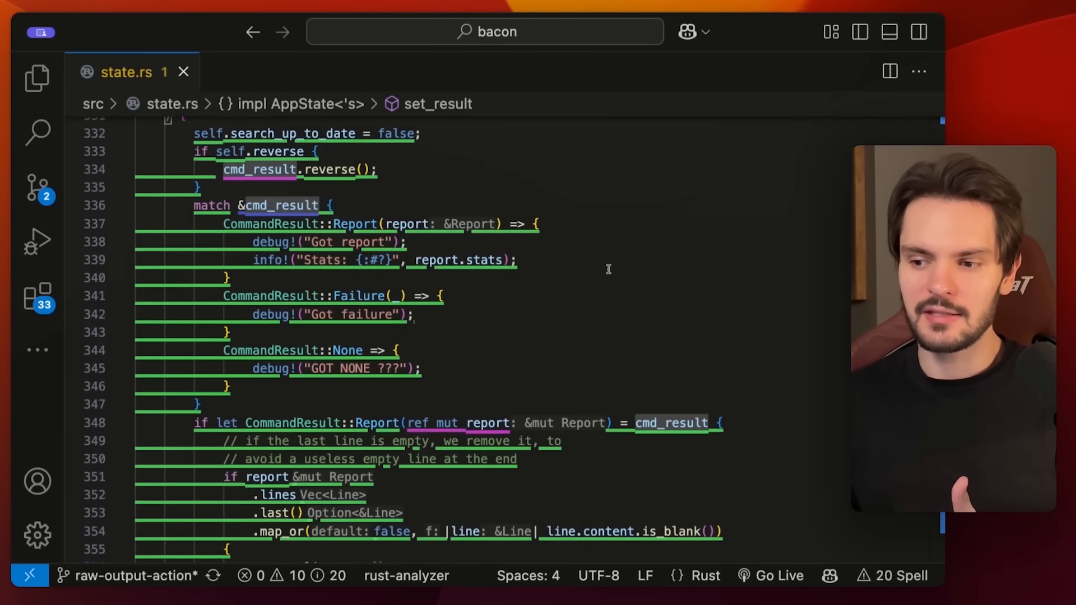
scroll("down", 3)
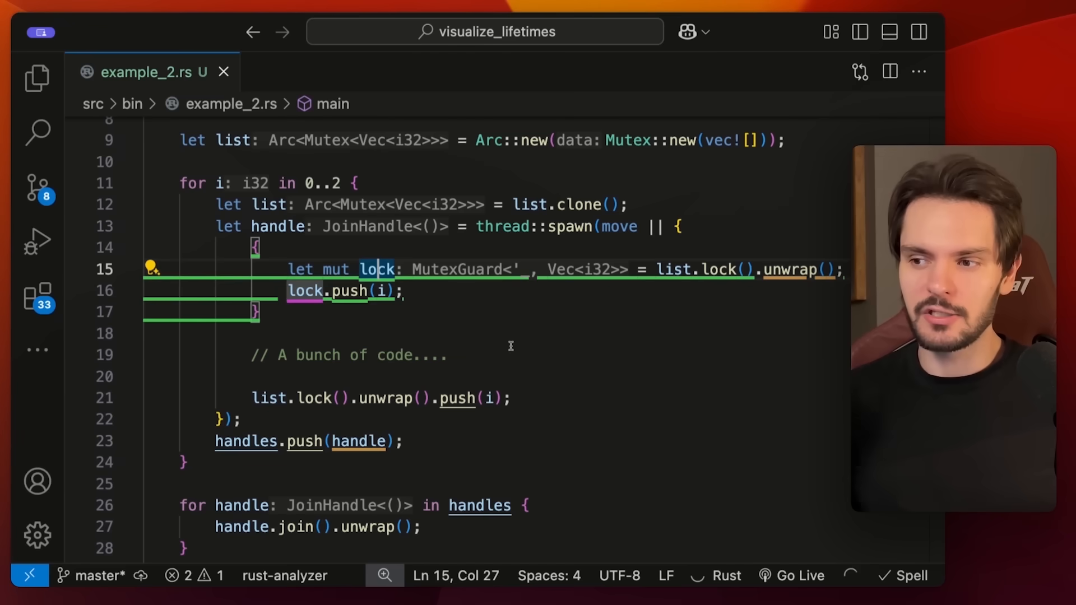
Step: Drag-select the inner block in example_2.rs that holds the mutex lock guard
left_click_drag(254, 247, 258, 313)
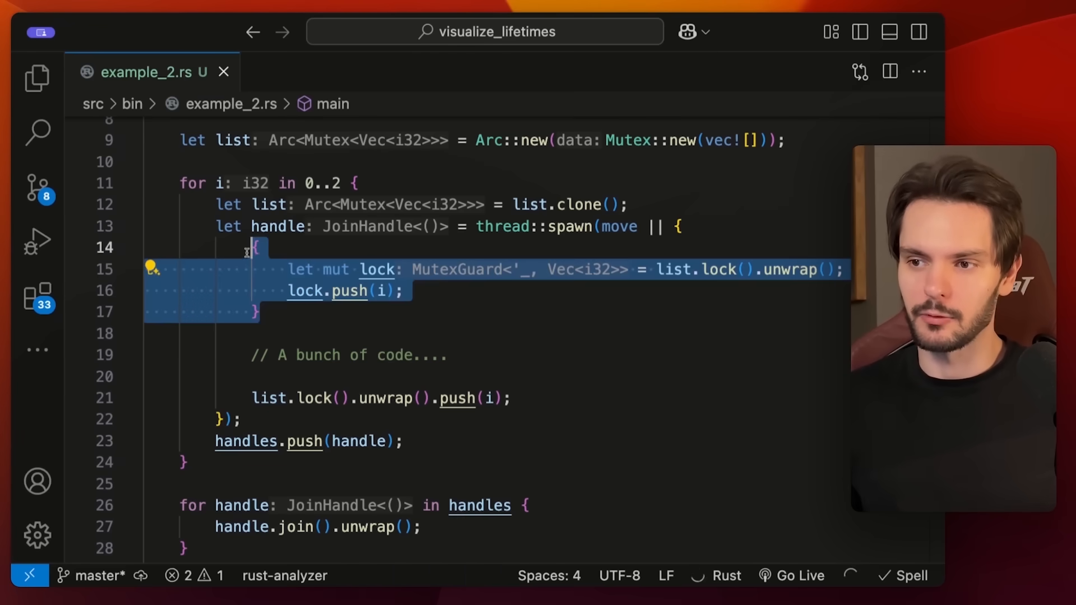